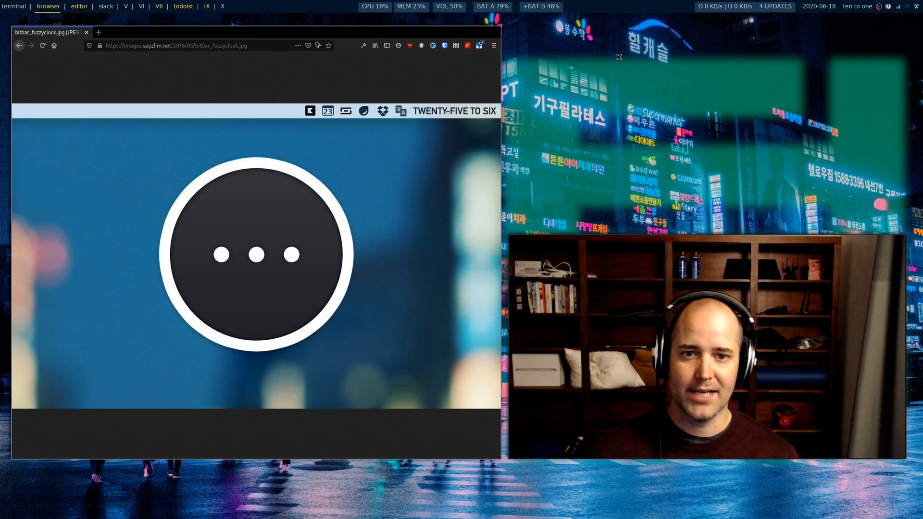
{"action": "mouse_move", "coordinate": [460, 124]}
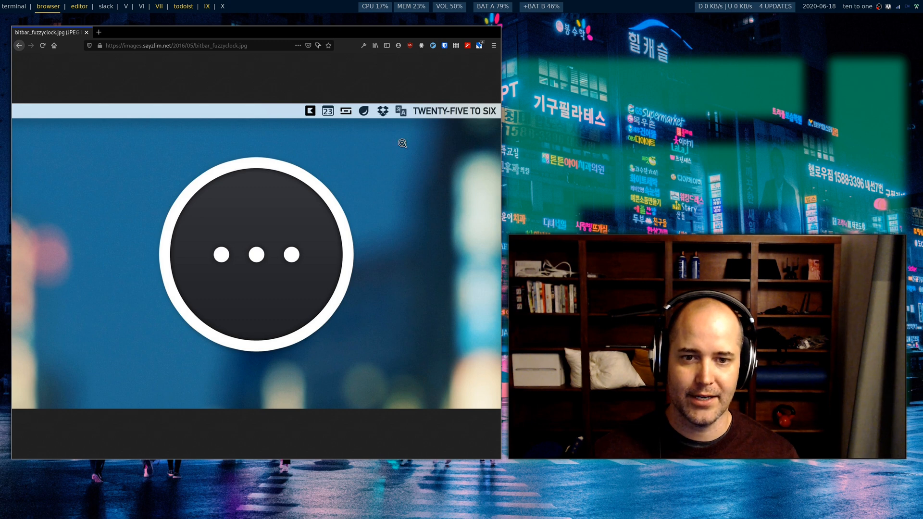
{"action": "mouse_move", "coordinate": [463, 142]}
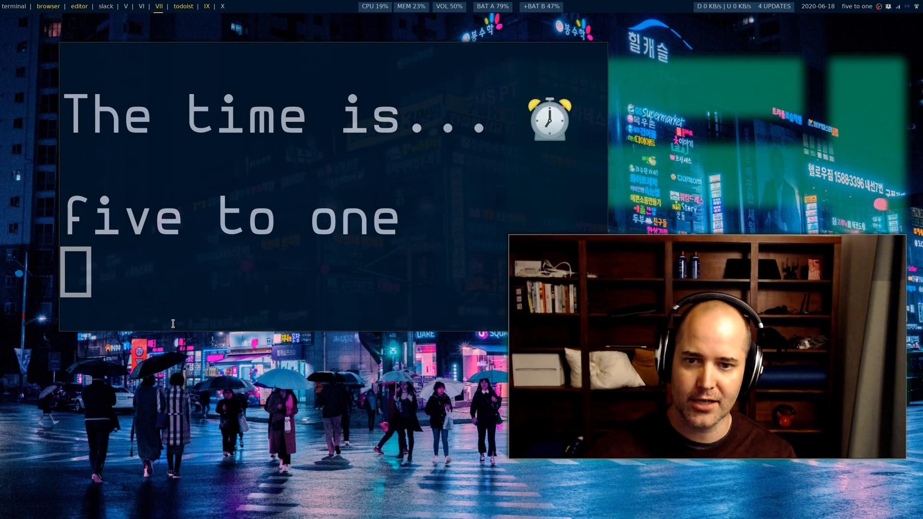
{"action": "mouse_move", "coordinate": [225, 409]}
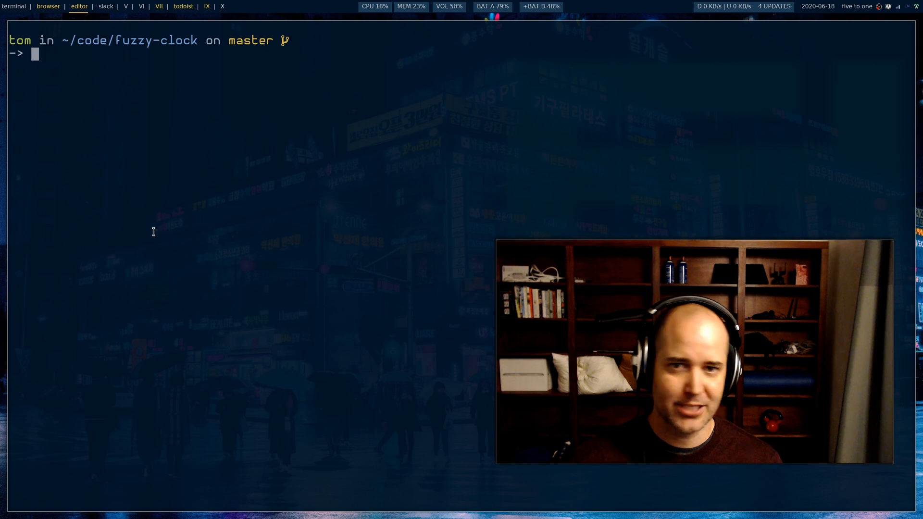
Open the fuzzy-clock bash script in Vim
{"action": "type", "text": "vim"}
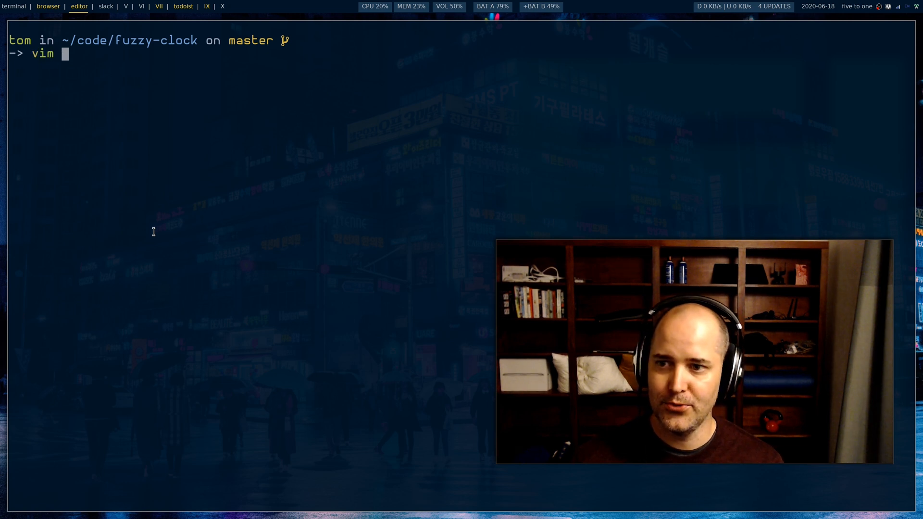
{"action": "type", "text": "fuzzy-clock"}
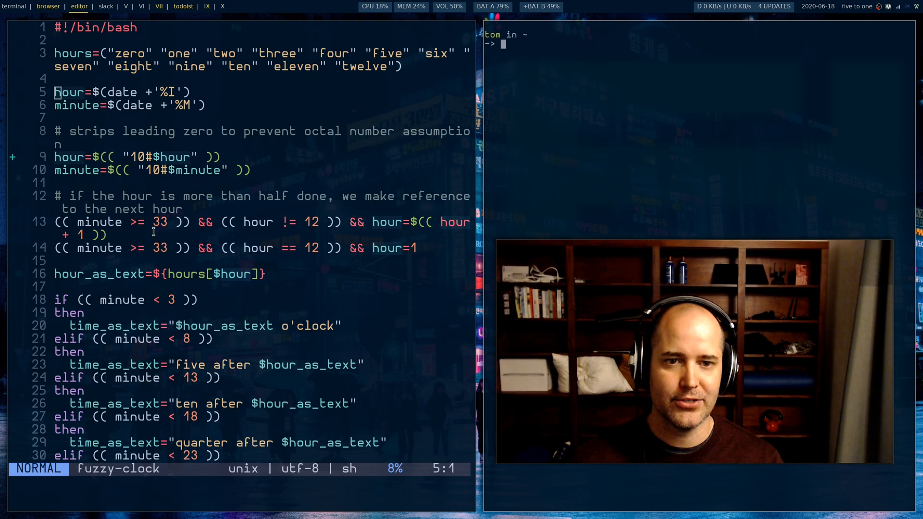
Run date and date +'%I' in the side terminal to check the hour format
{"action": "type", "text": "date"}
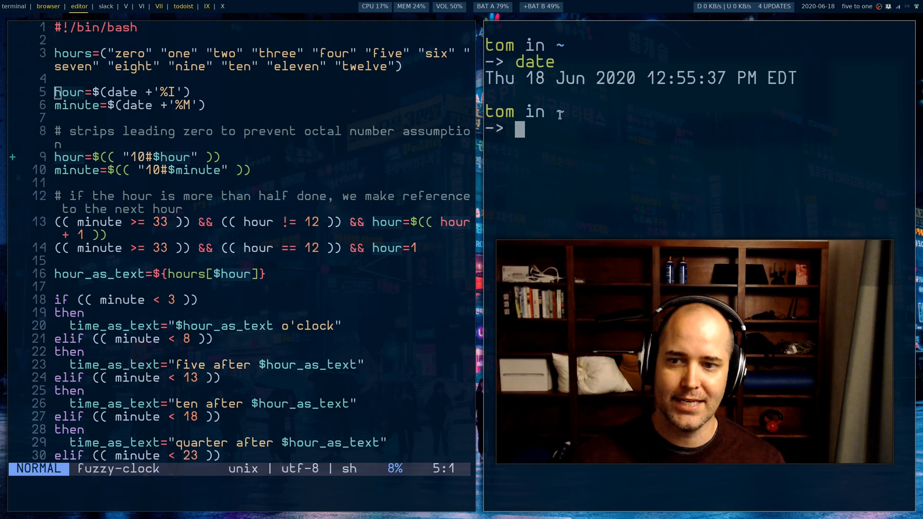
{"action": "type", "text": "date"}
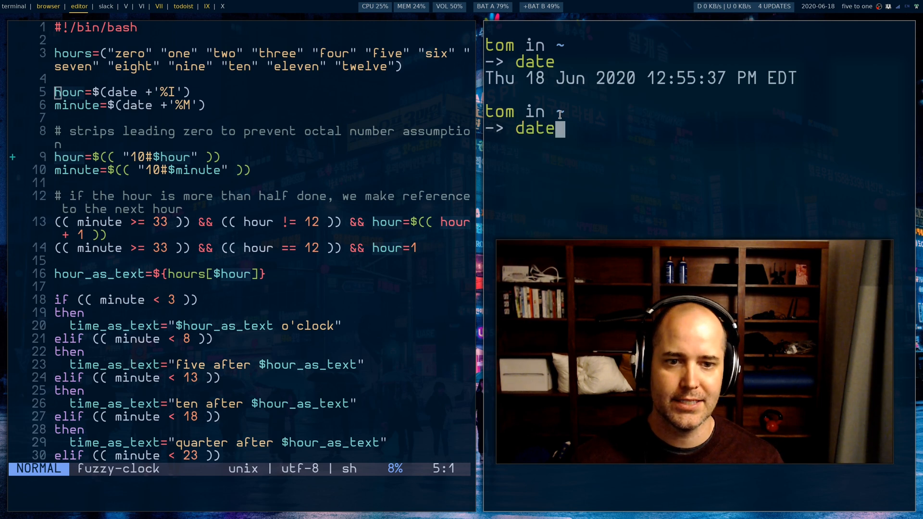
{"action": "type", "text": "+'"}
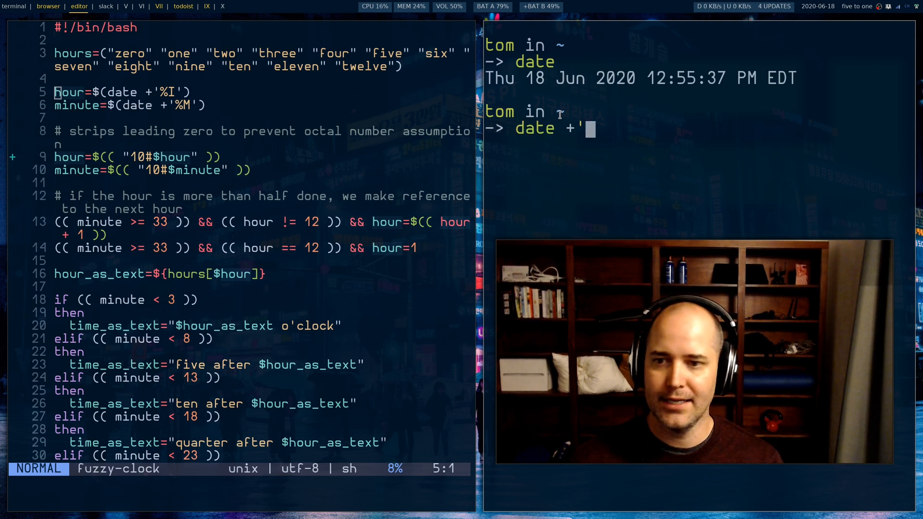
{"action": "type", "text": "%I"}
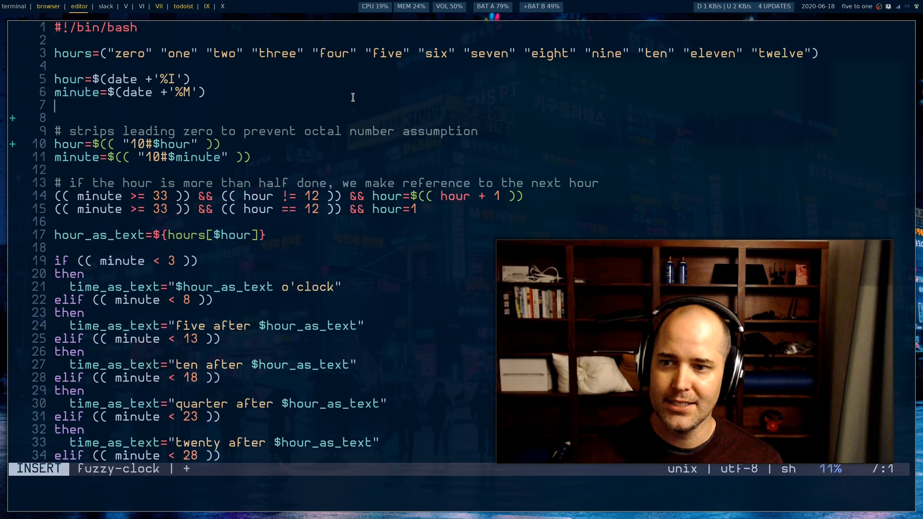
Try 12 and 56 as sample values, then leave two 09 test lines below the minute assignment
{"action": "type", "text": "12"}
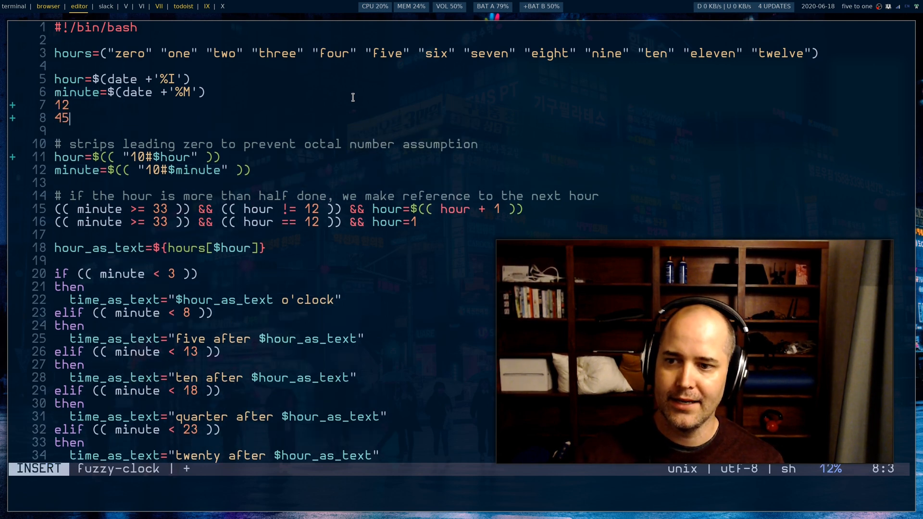
{"action": "type", "text": "56"}
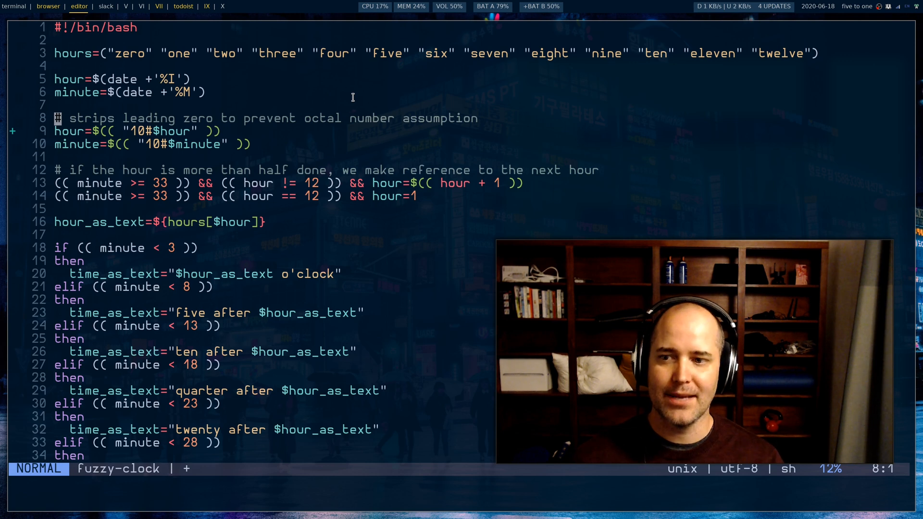
{"action": "type", "text": "09"}
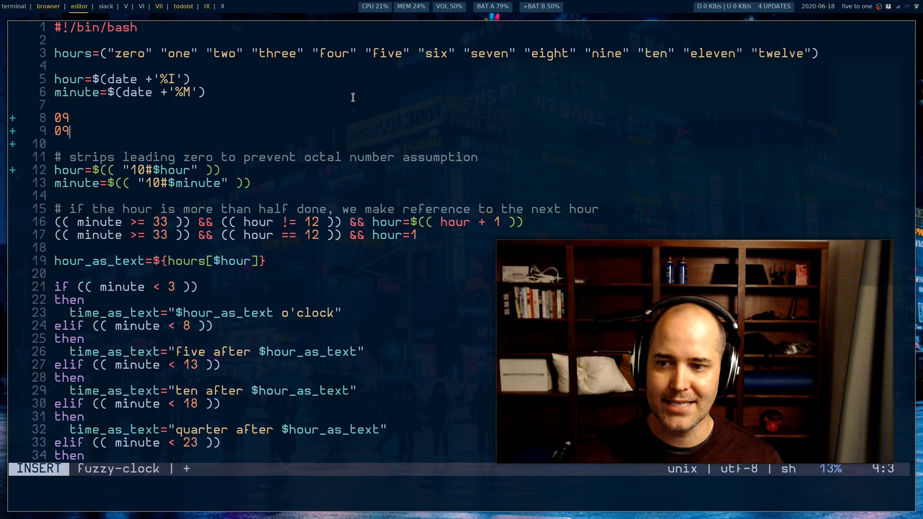
{"action": "key", "text": "Escape"}
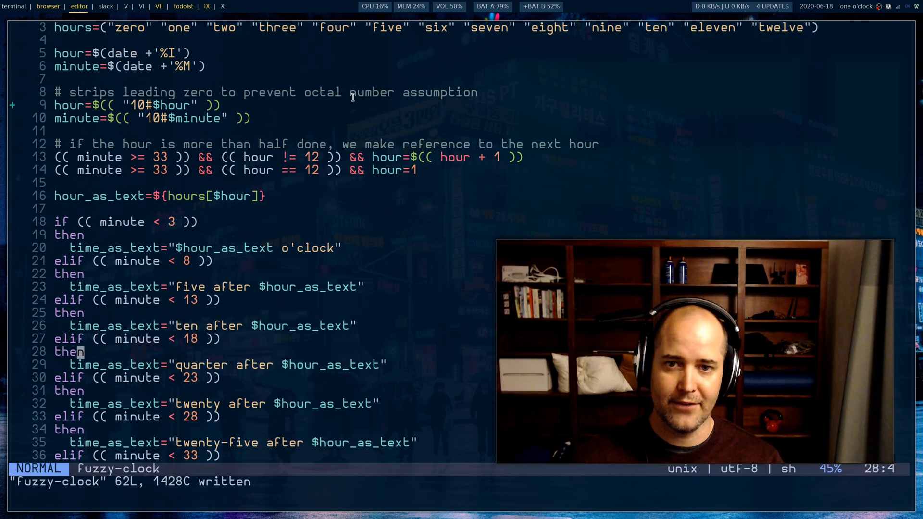
Scroll down through the minute-condition phrases of the script
{"action": "scroll", "scroll_direction": "down", "scroll_amount": 3}
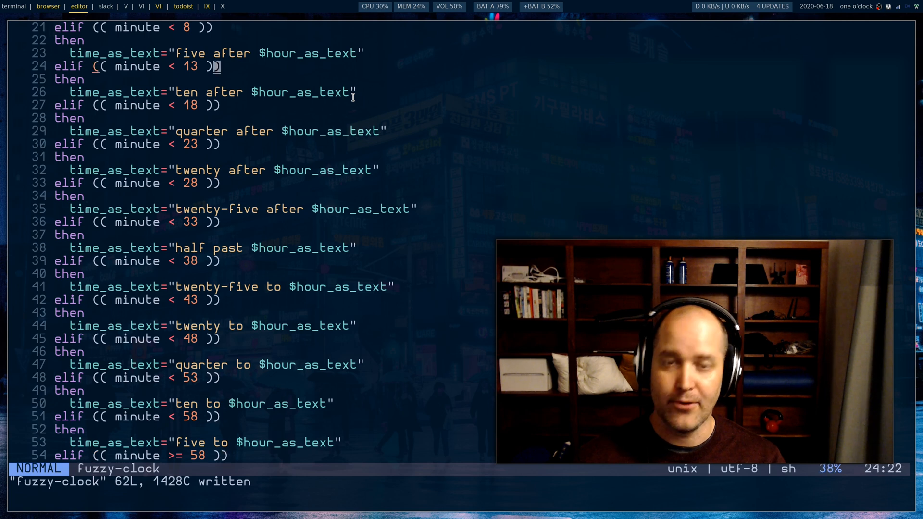
{"action": "scroll", "scroll_direction": "down", "scroll_amount": 3}
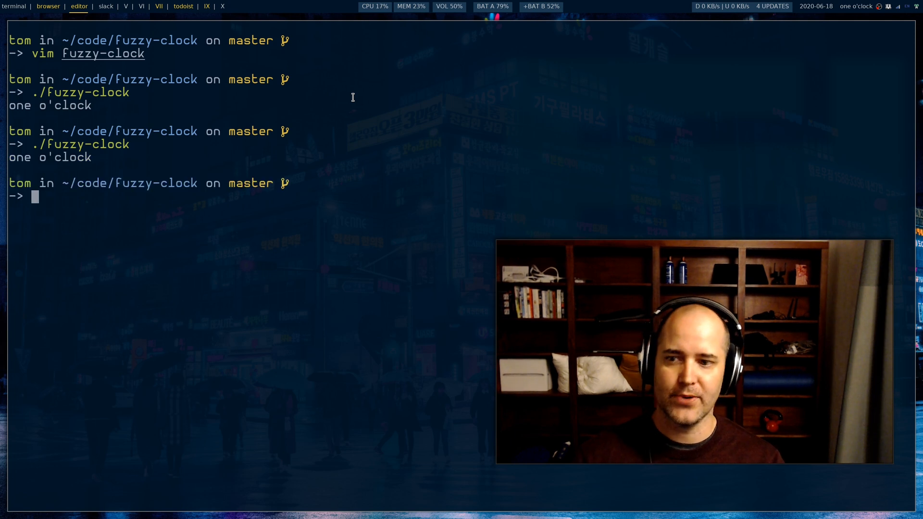
Run fuzzy-clock again, then change into the .config/polybar folder
{"action": "type", "text": "fuzz"}
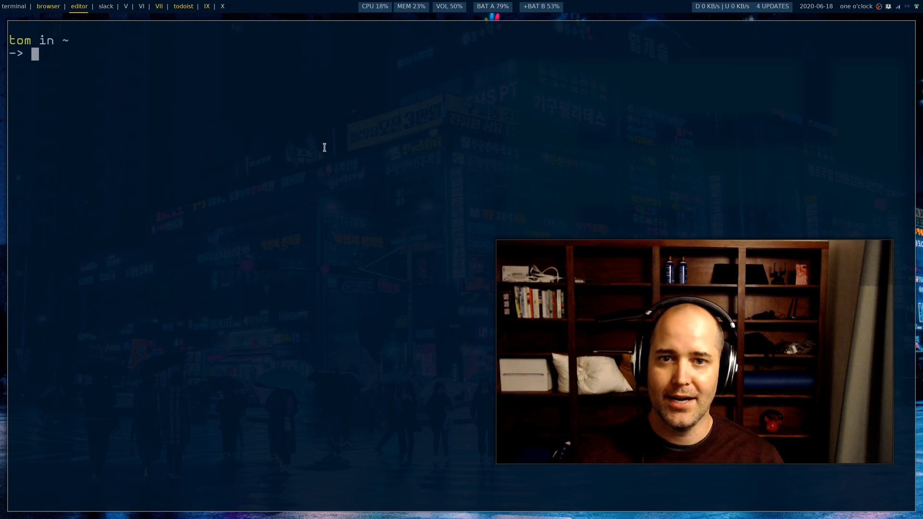
{"action": "type", "text": "c.d"}
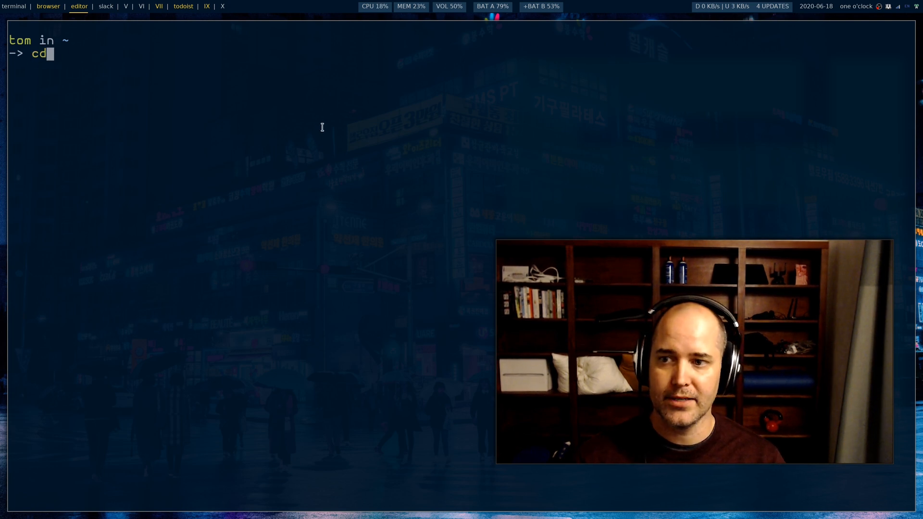
{"action": "type", "text": ".config/polybar"}
{"action": "type", "text": "ll"}
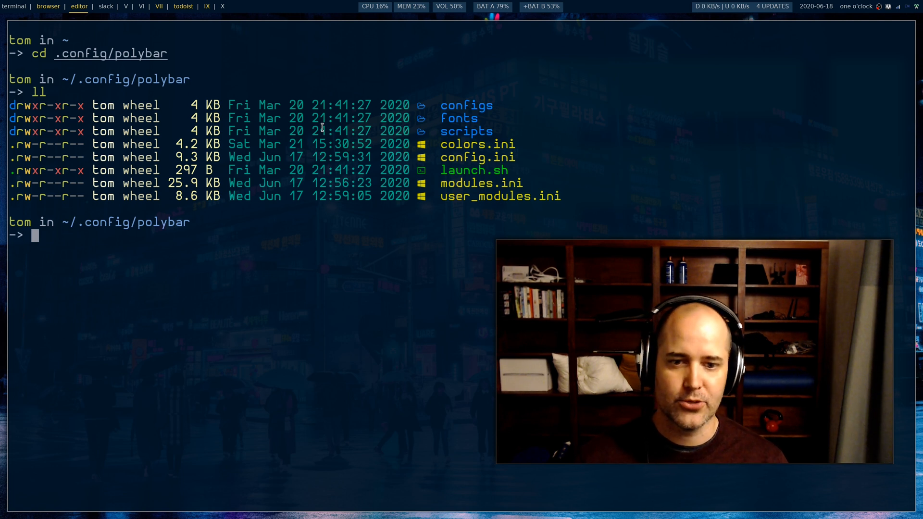
Open user_modules.ini in Vim
{"action": "type", "text": "vim"}
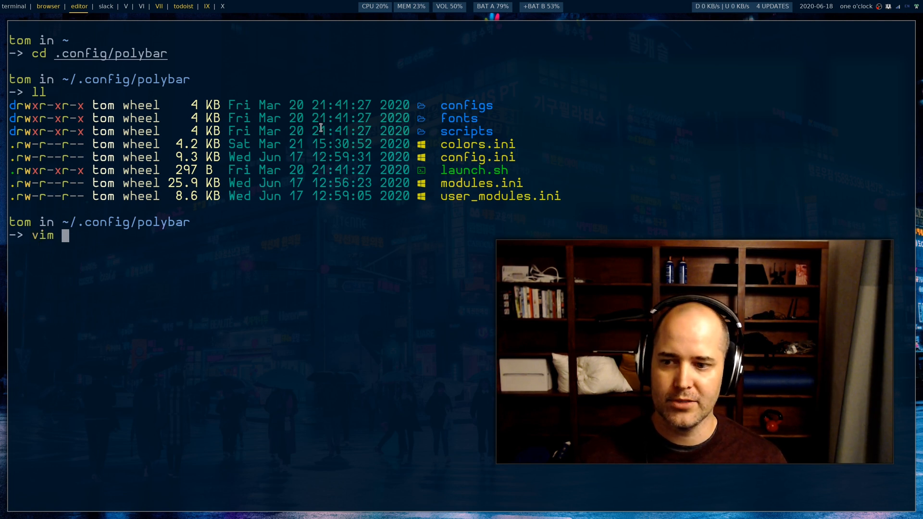
{"action": "type", "text": "user_modules.ini"}
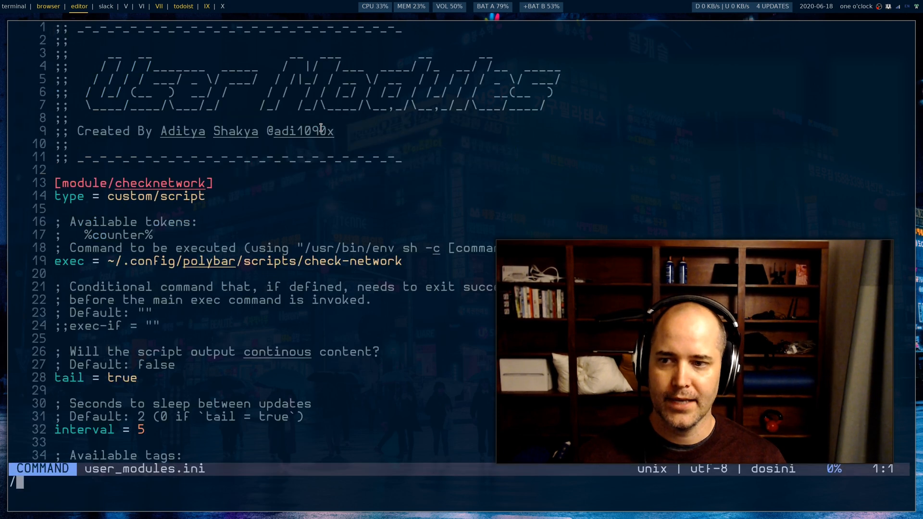
Search for 'fuzz' and move up to the fuzzy-clock module's type line
{"action": "type", "text": "fuzz"}
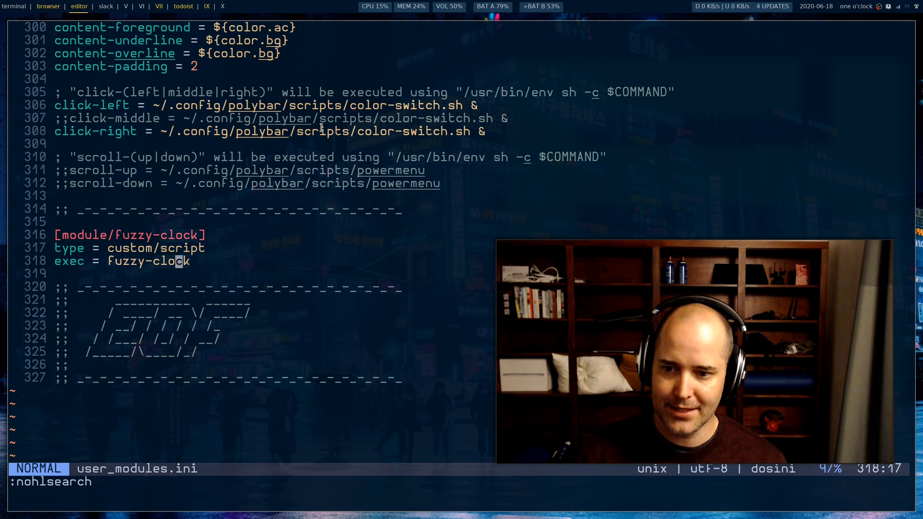
{"action": "key", "text": "k"}
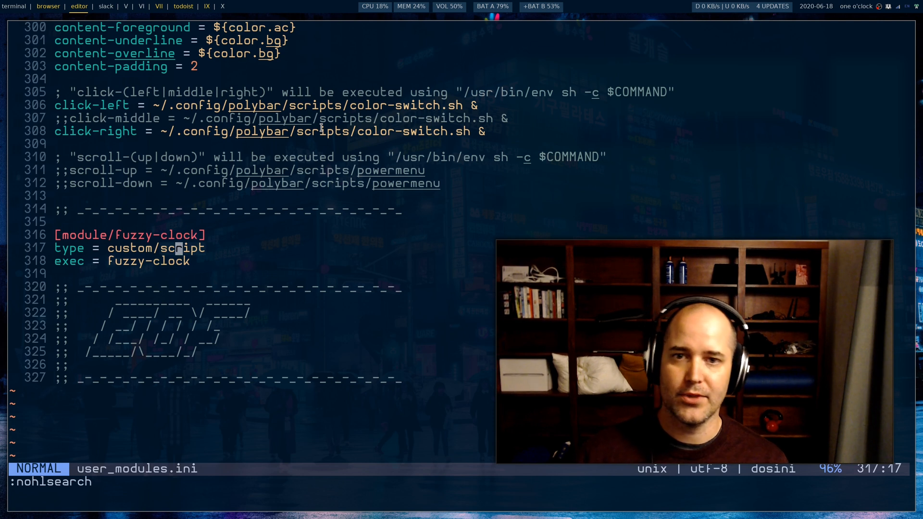